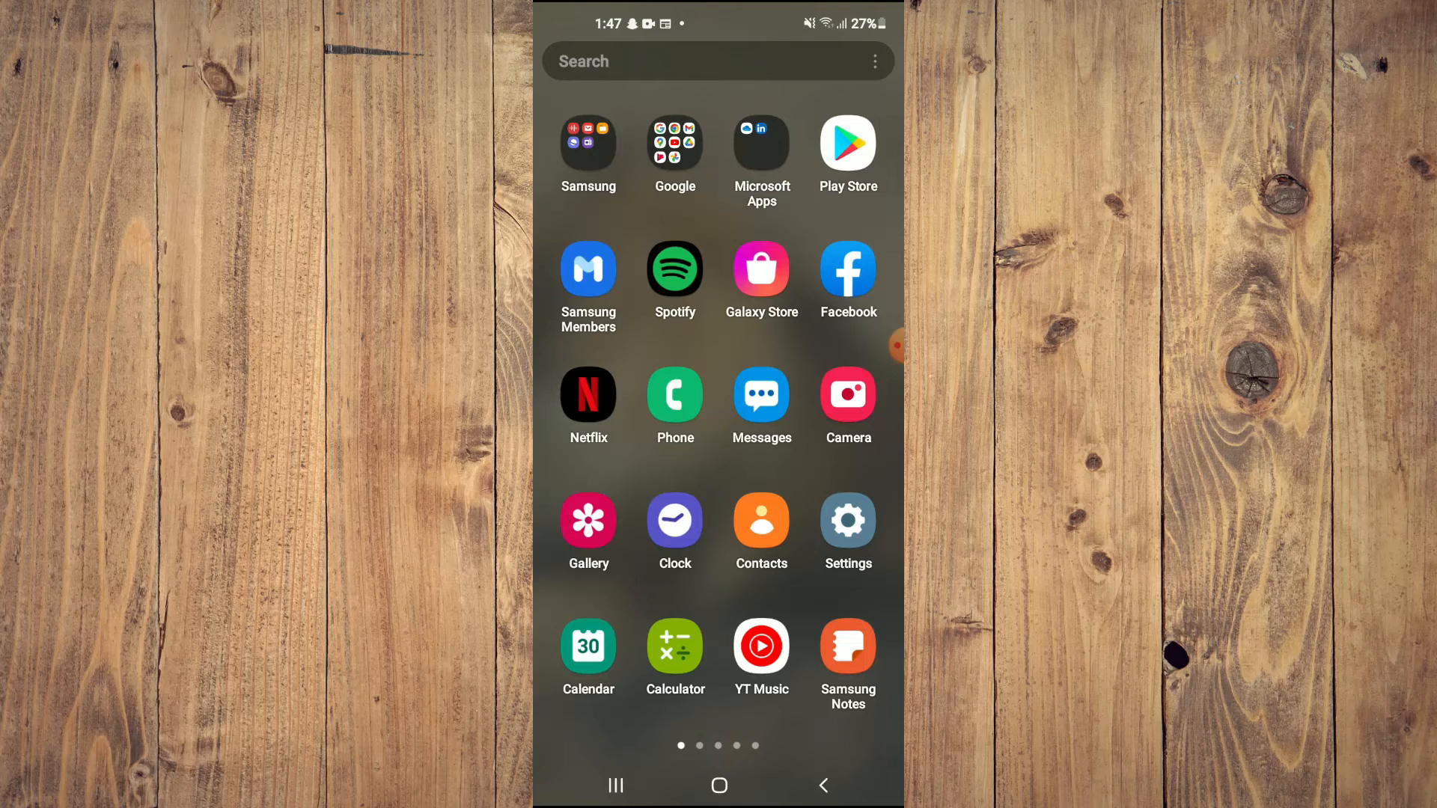
Check Facebook's Play Store page from recent searches for available updates
left_click(844, 142)
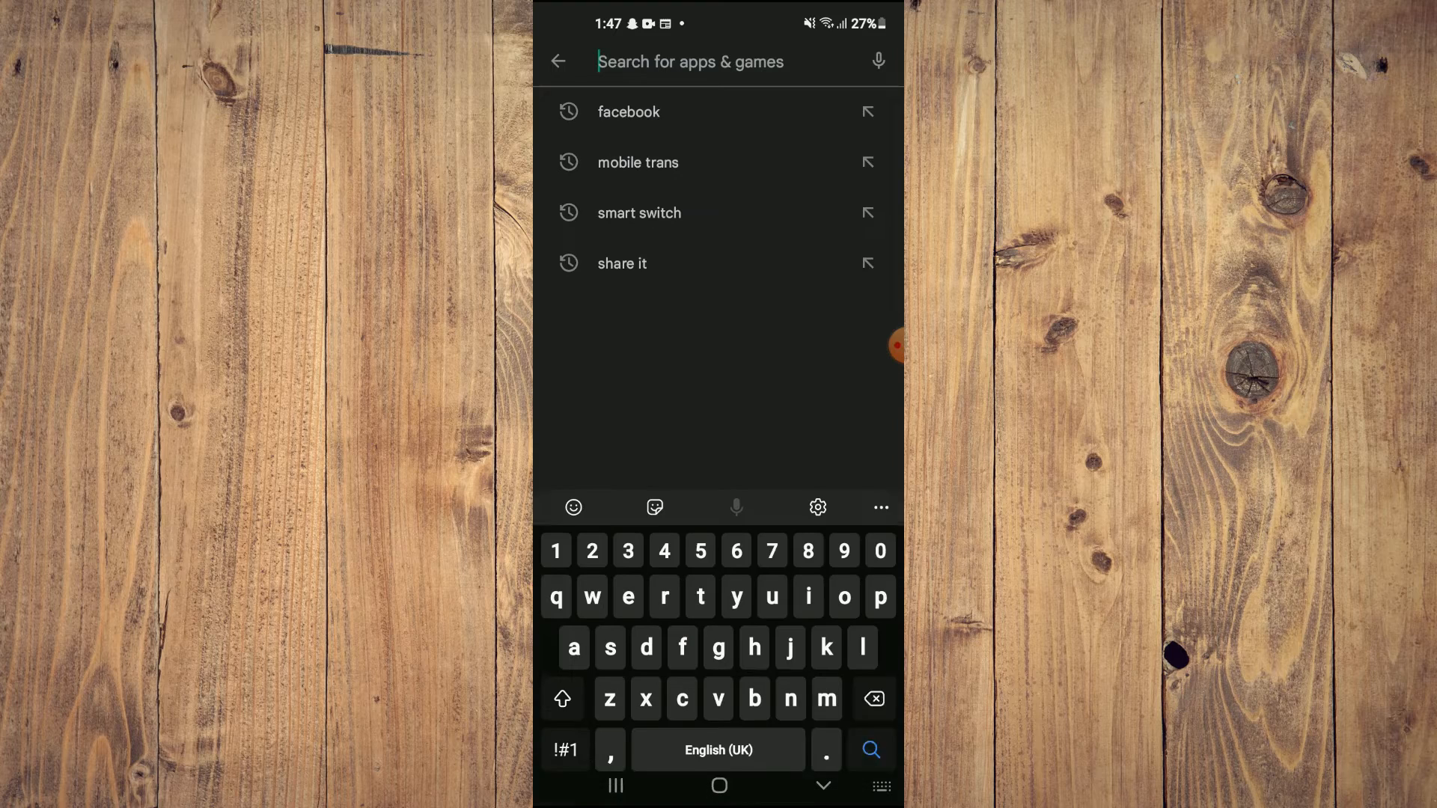
left_click(627, 110)
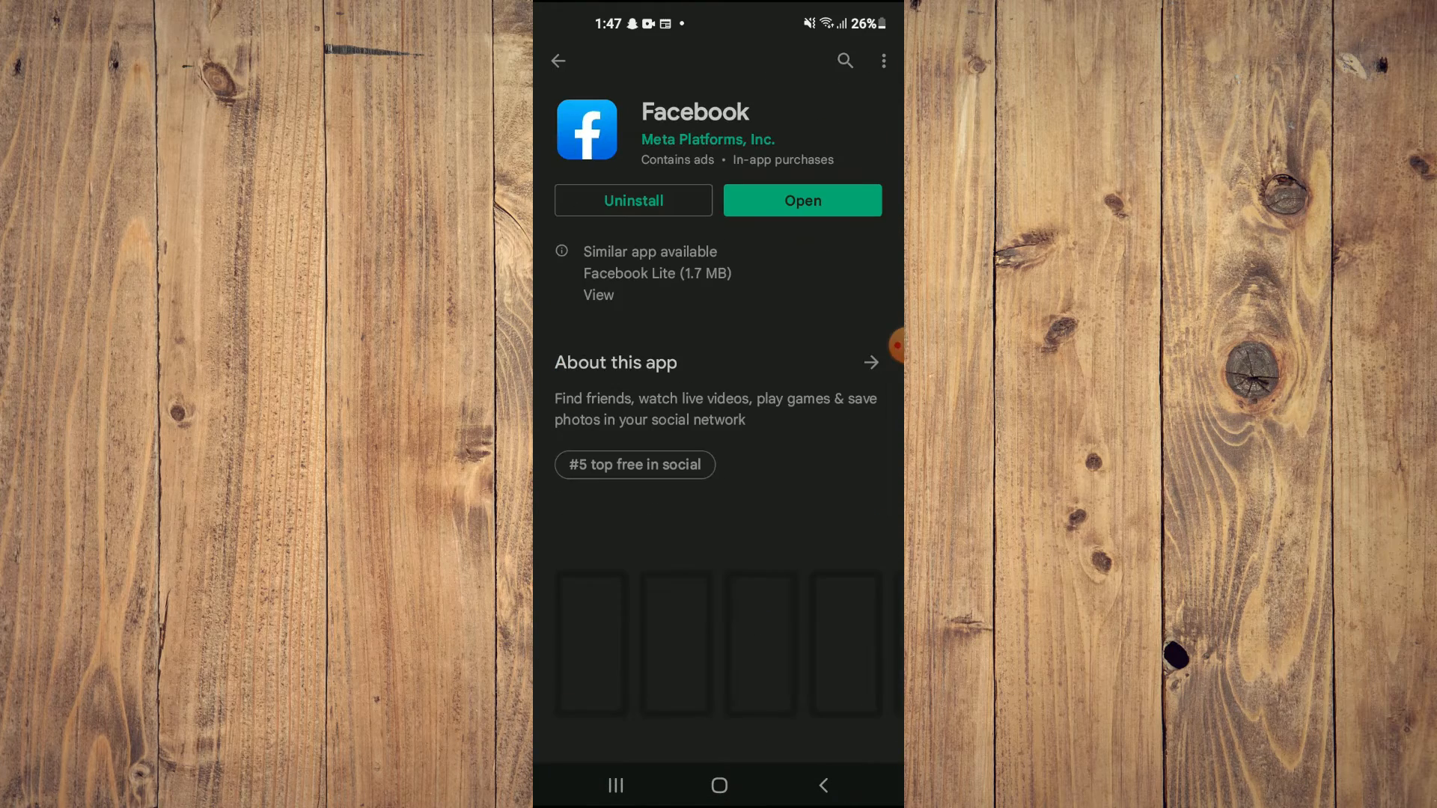
scroll("down", 3)
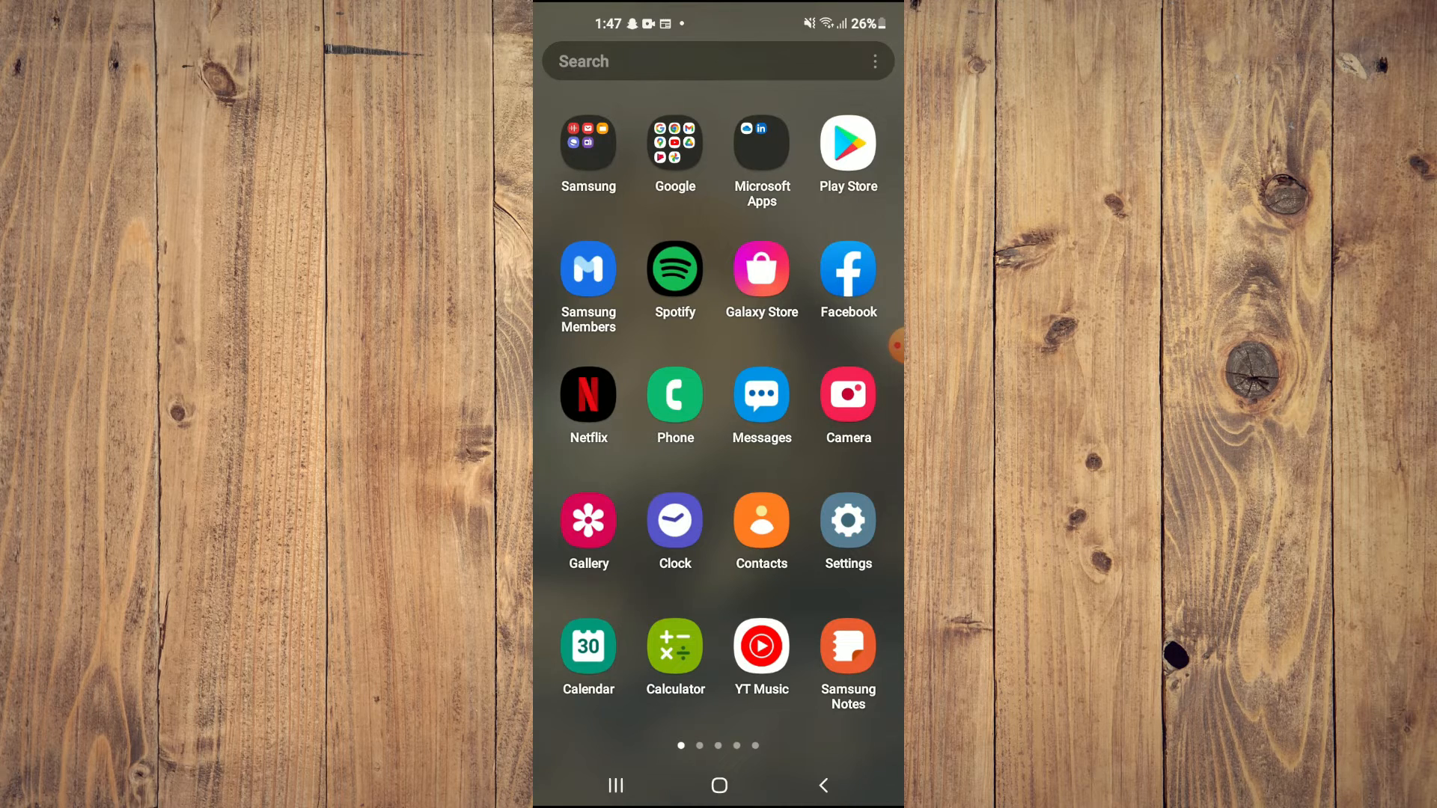
In Settings > Apps, search 'fac' to list Facebook and its related services
left_click(846, 530)
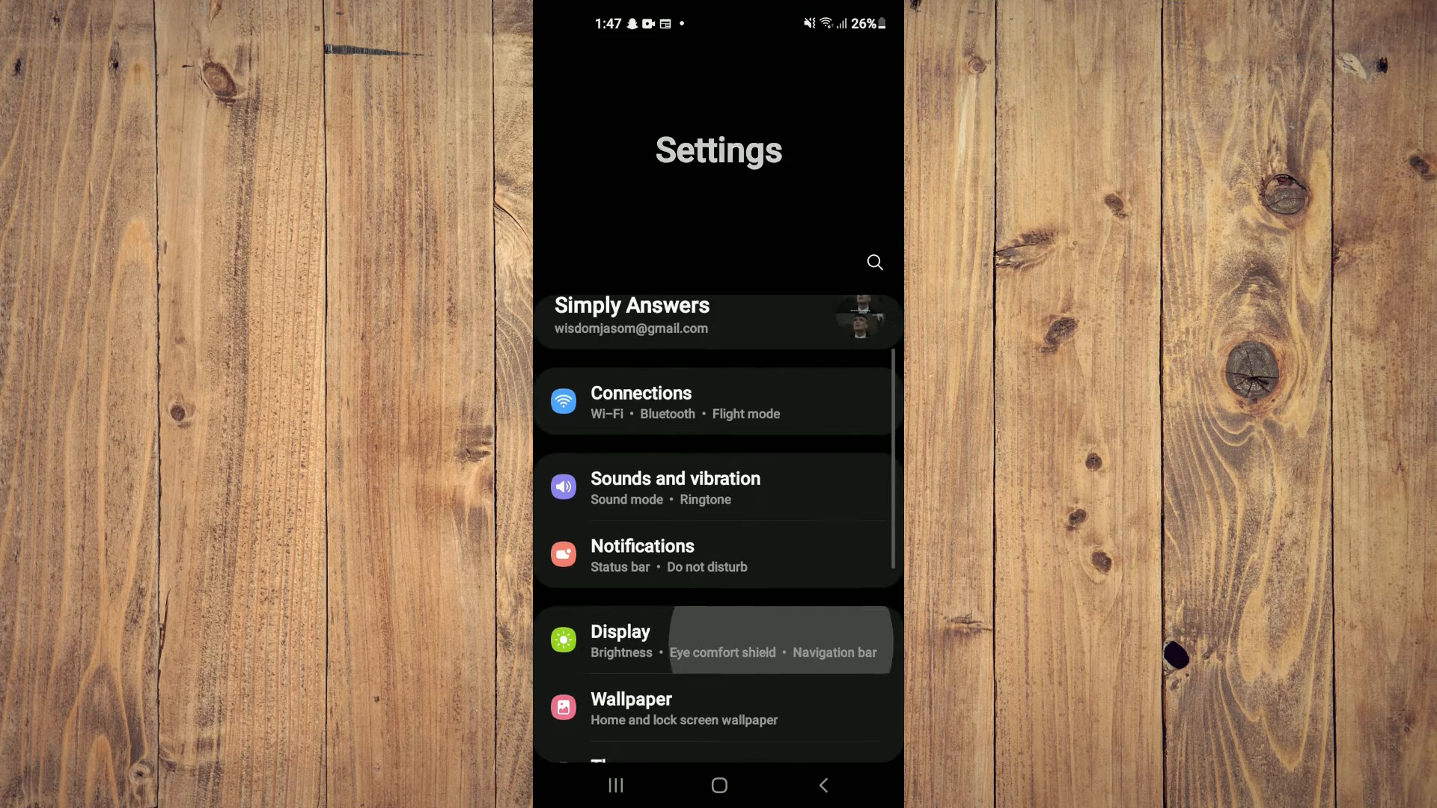
scroll("down", 3)
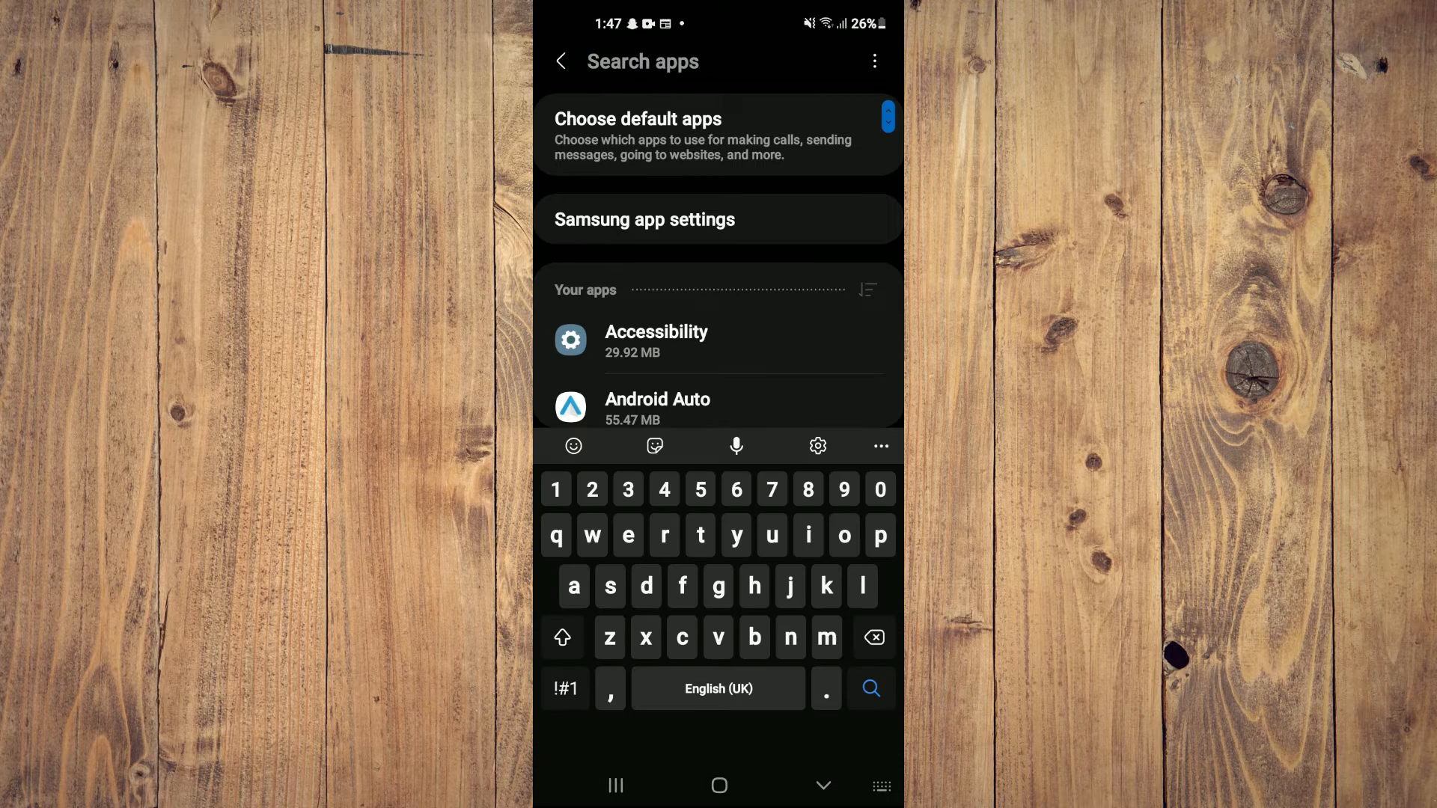
left_click(682, 585)
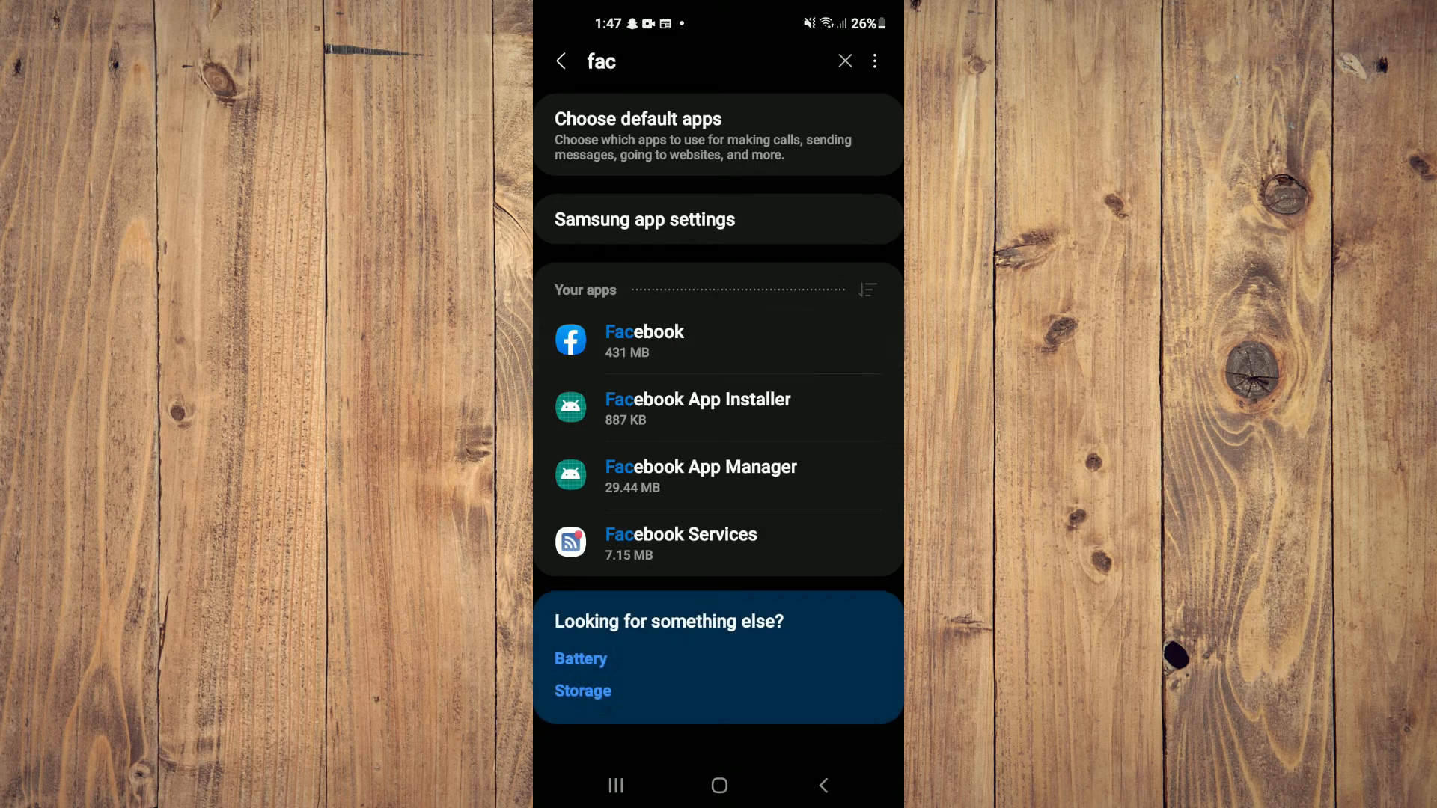
View Facebook's storage usage (453 MB total, 22.22 MB cache) and return to main Settings
left_click(643, 340)
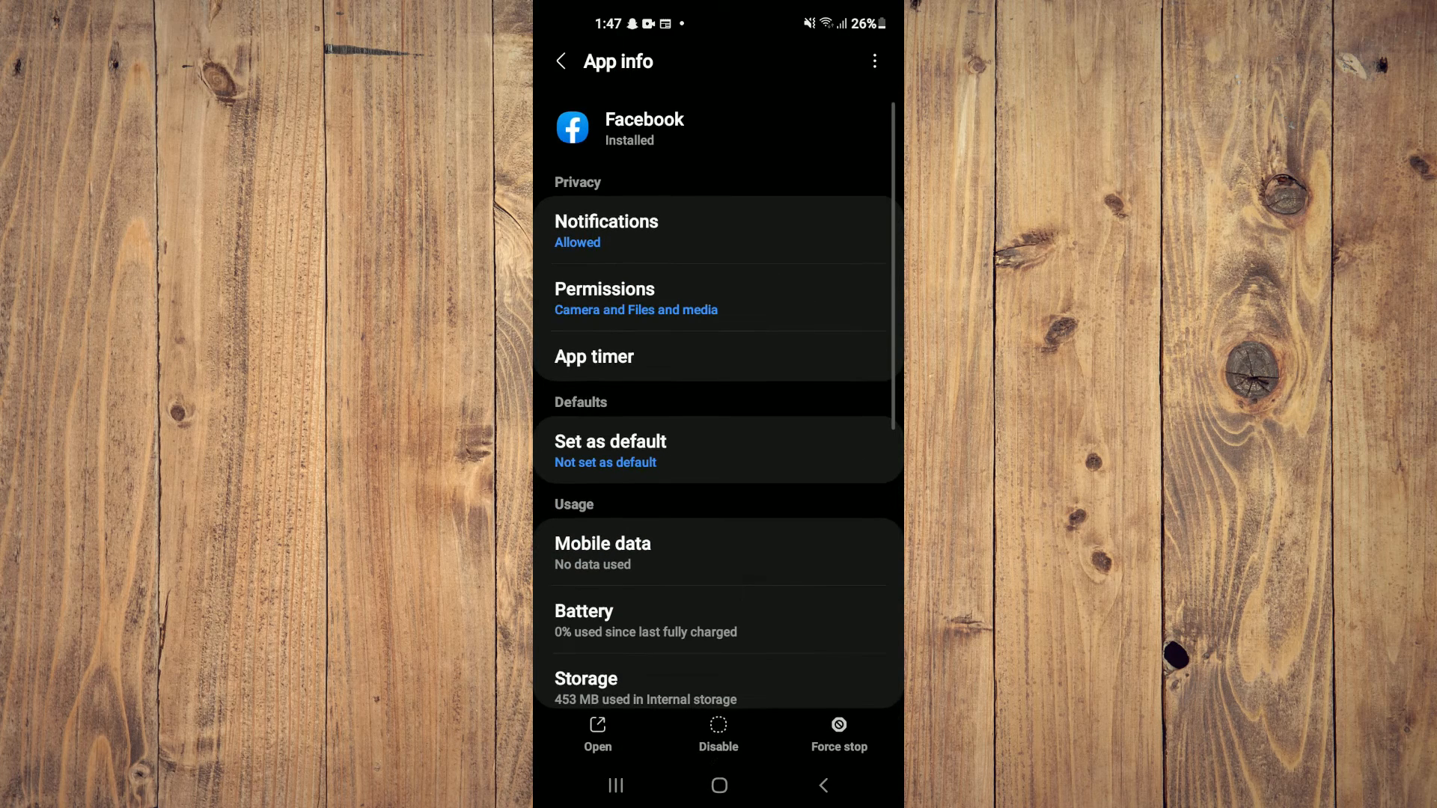
scroll("down", 3)
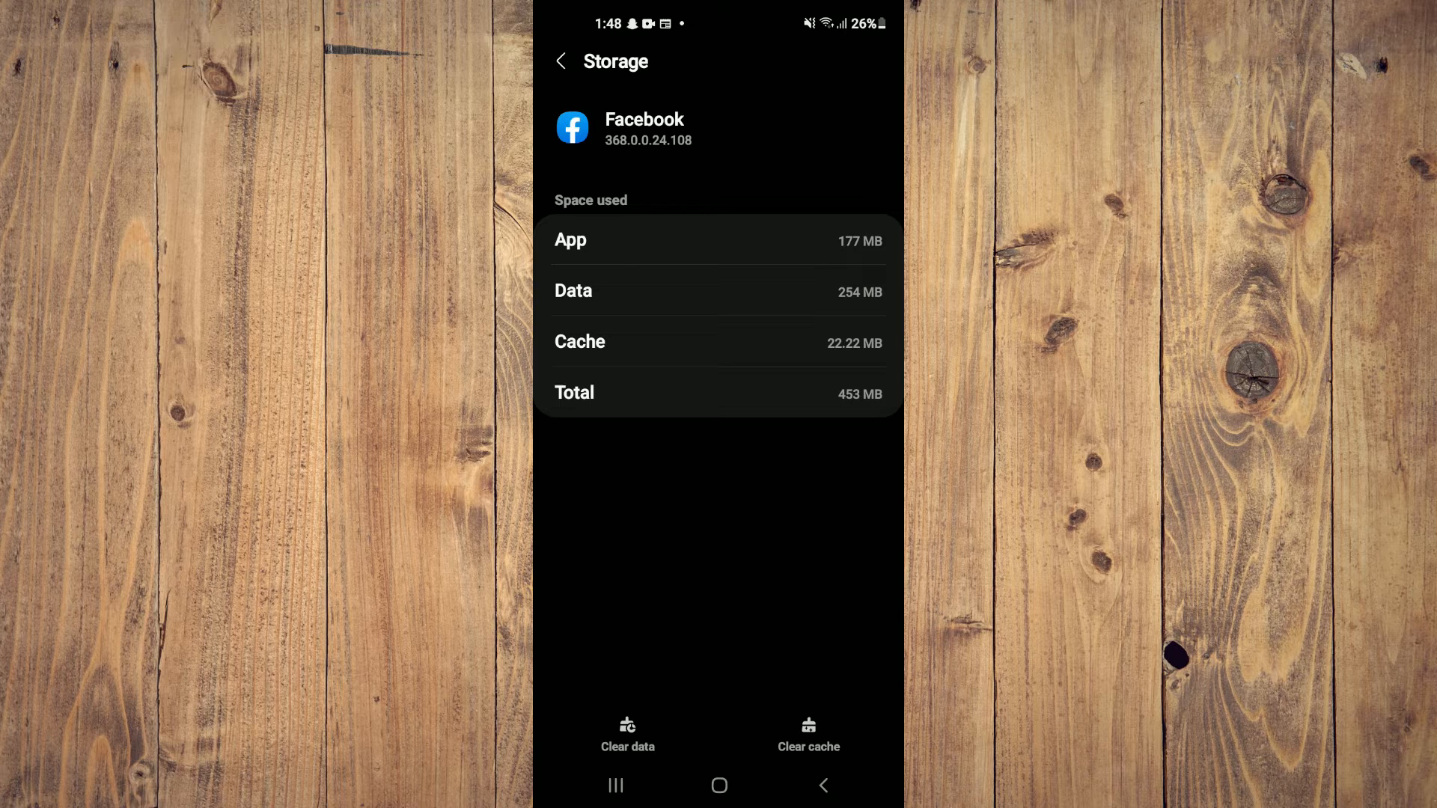
left_click(821, 784)
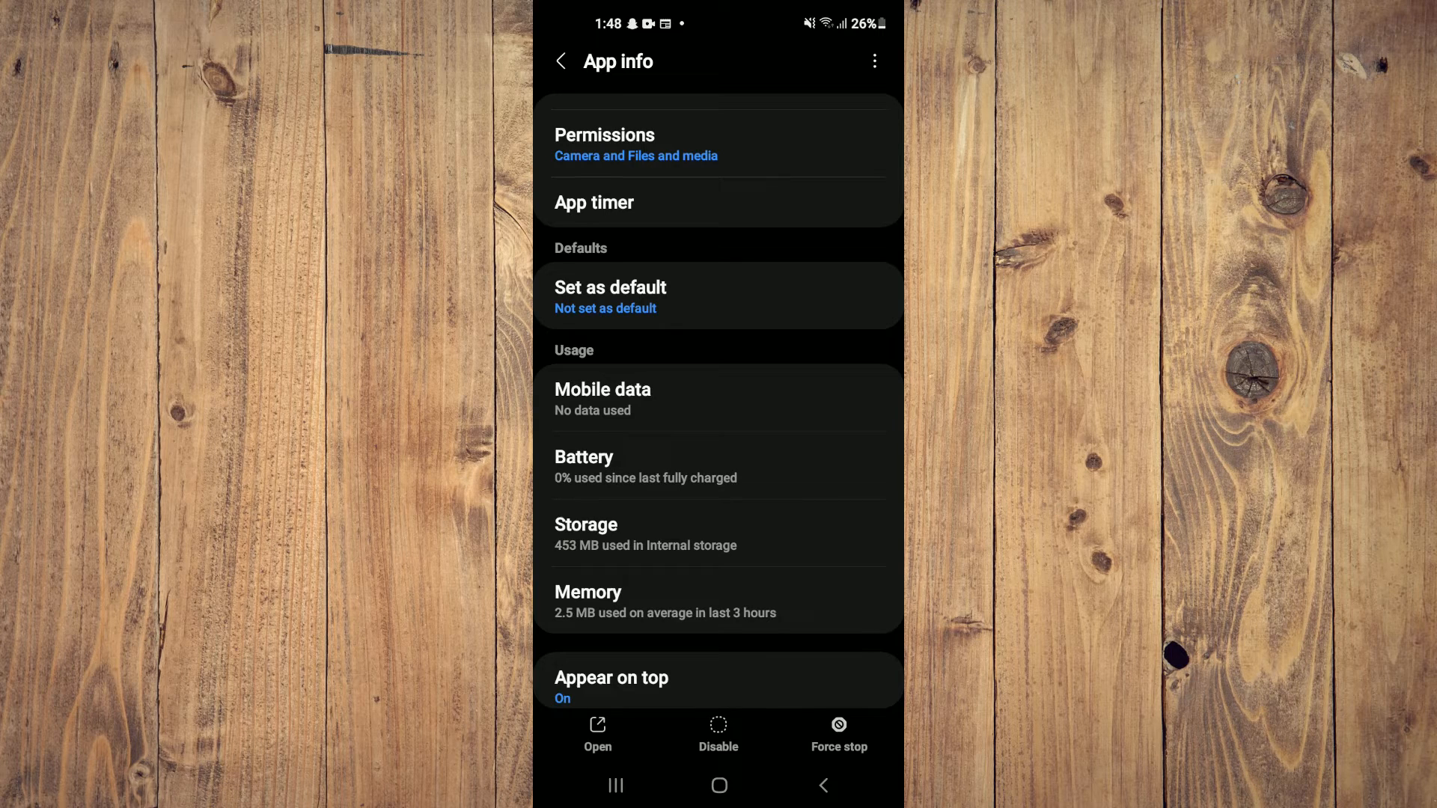
left_click(559, 60)
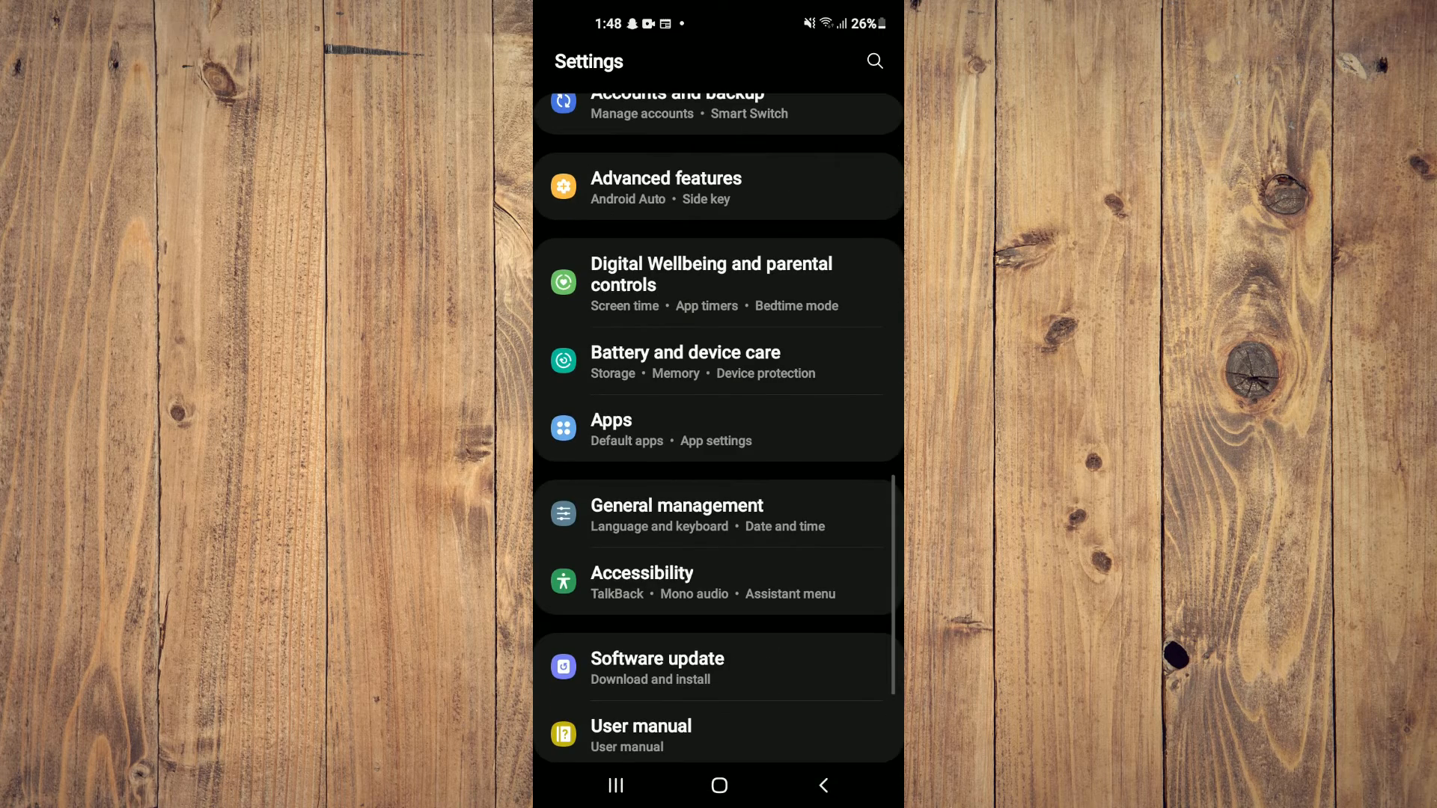